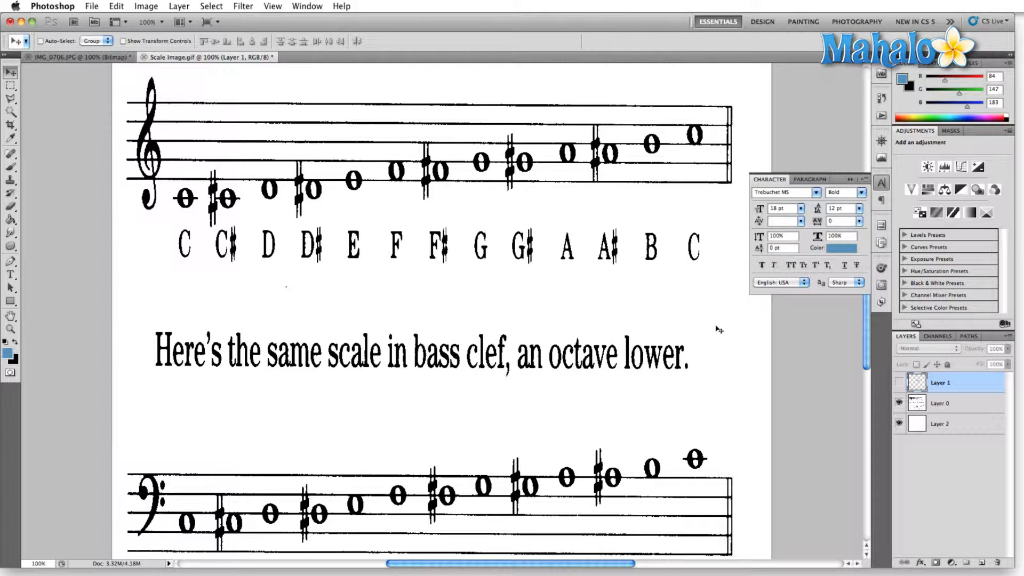
mouse_move(686, 331)
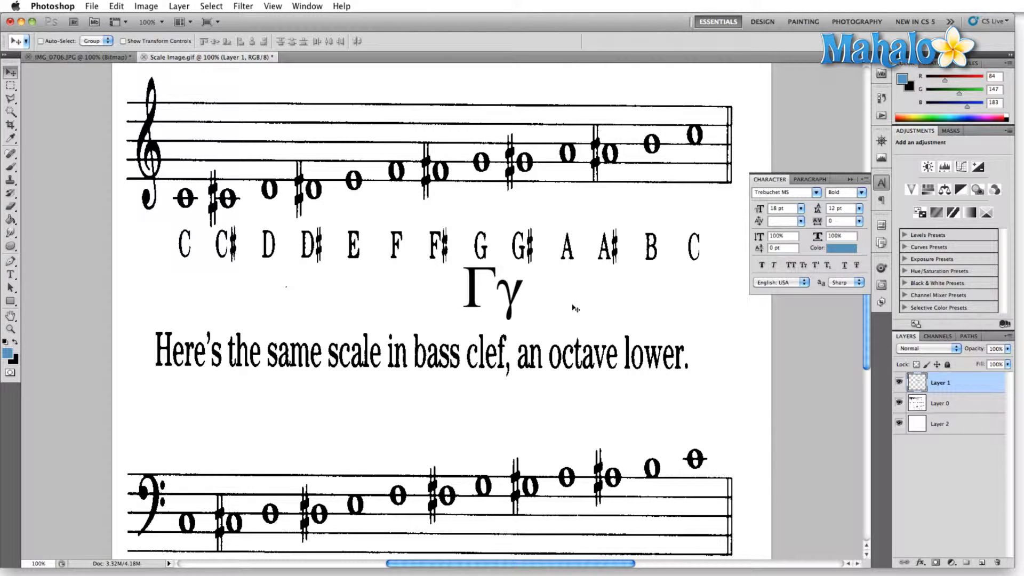
mouse_move(549, 267)
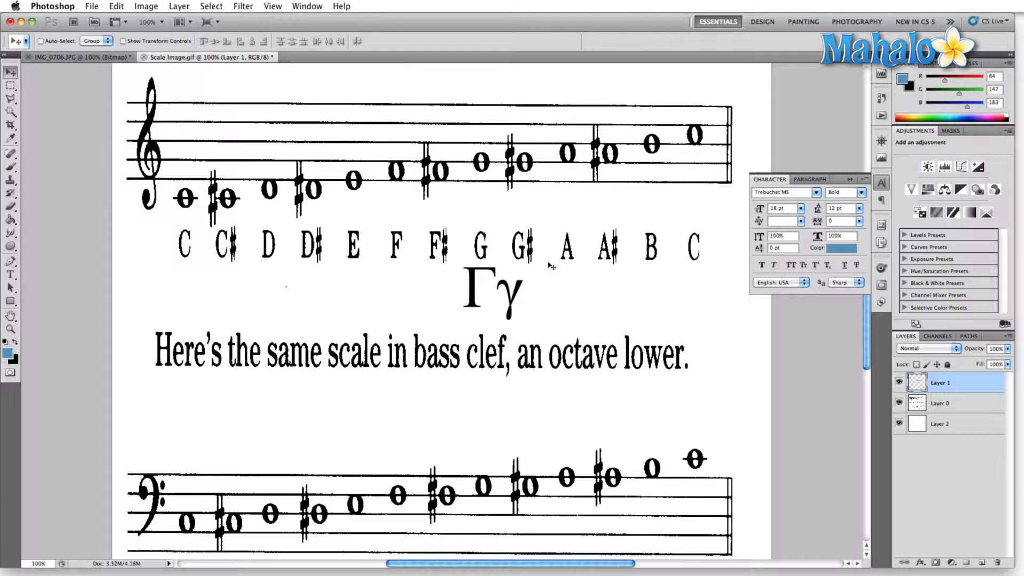
mouse_move(462, 212)
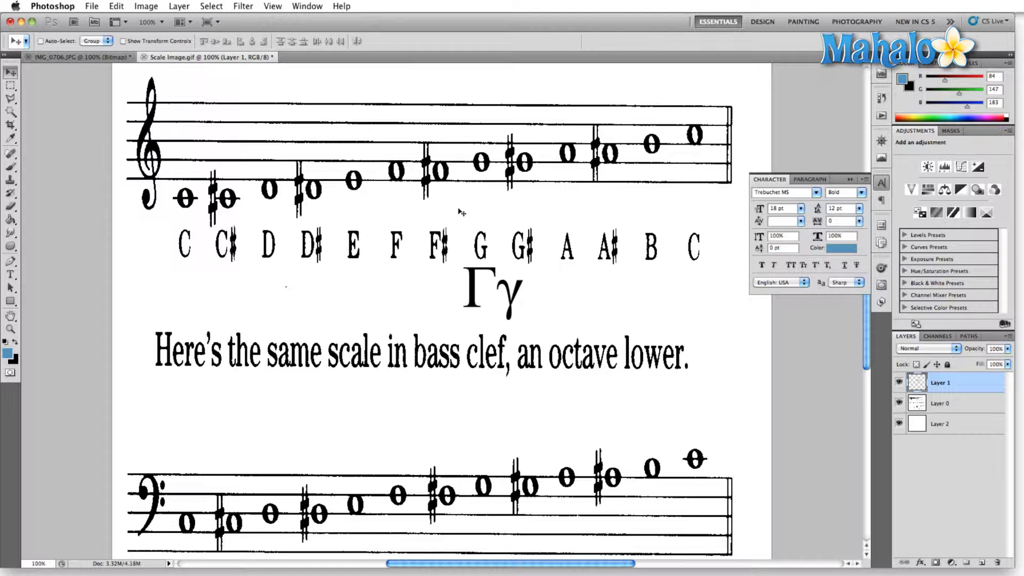
mouse_move(465, 251)
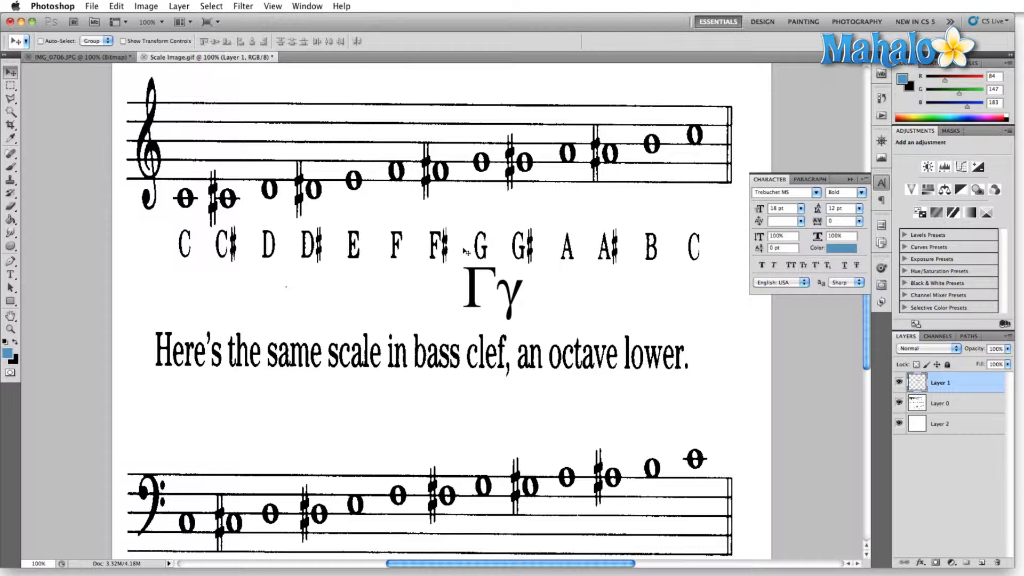
mouse_move(568, 204)
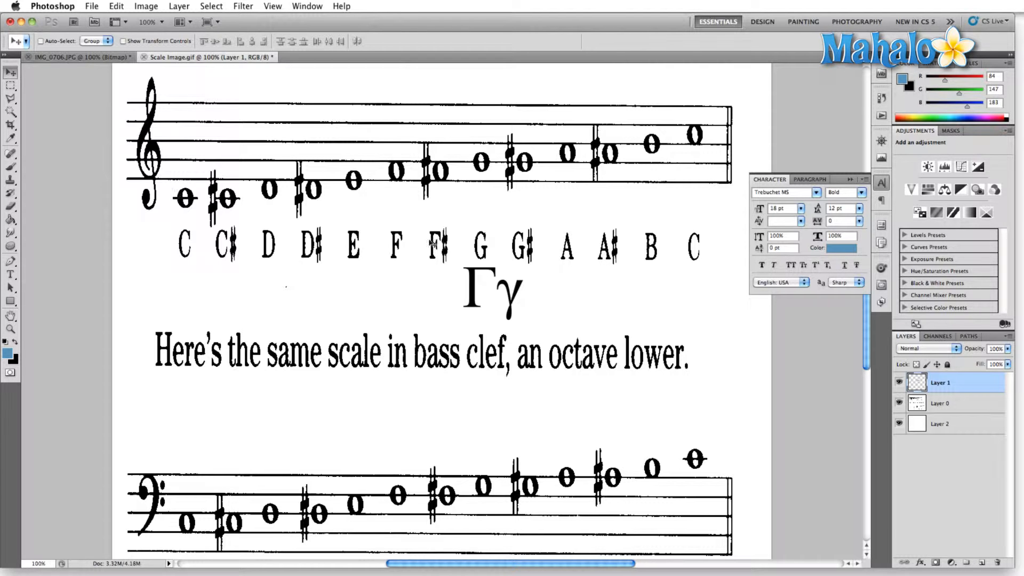
Step: Bring up the grayscale IMG_0706.JPG portrait and set a blue foreground colour
left_click(76, 56)
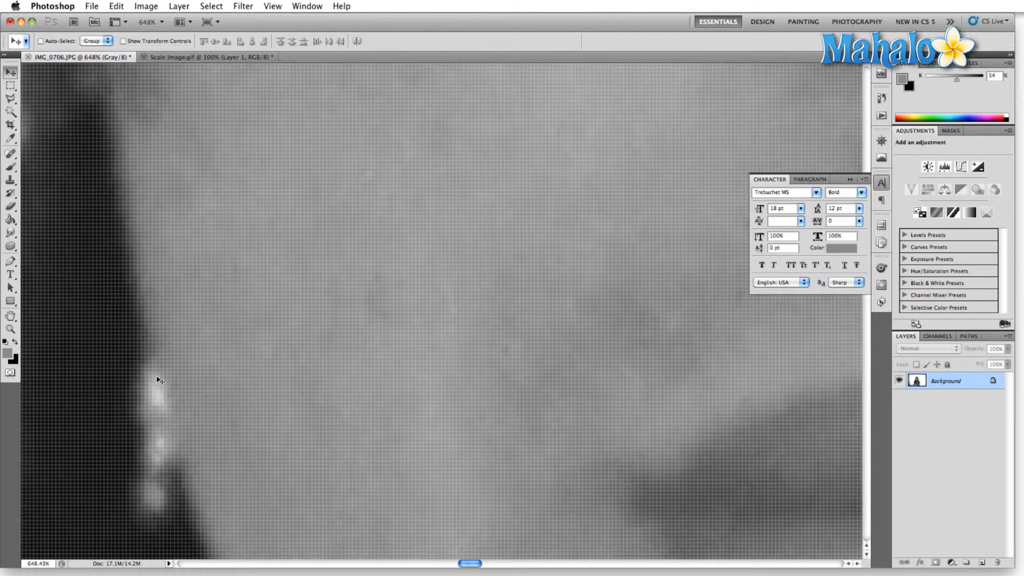
mouse_move(366, 427)
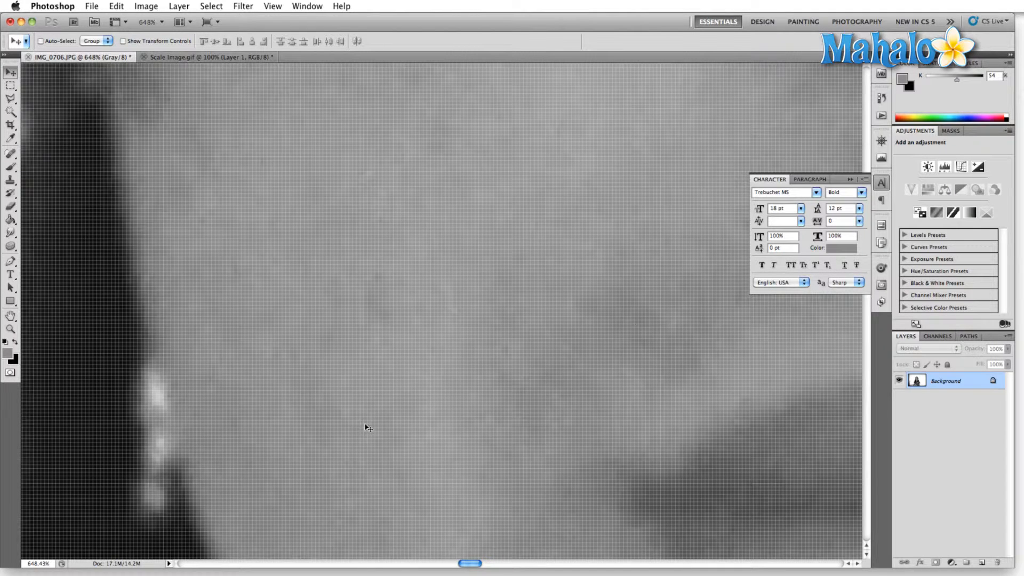
mouse_move(416, 303)
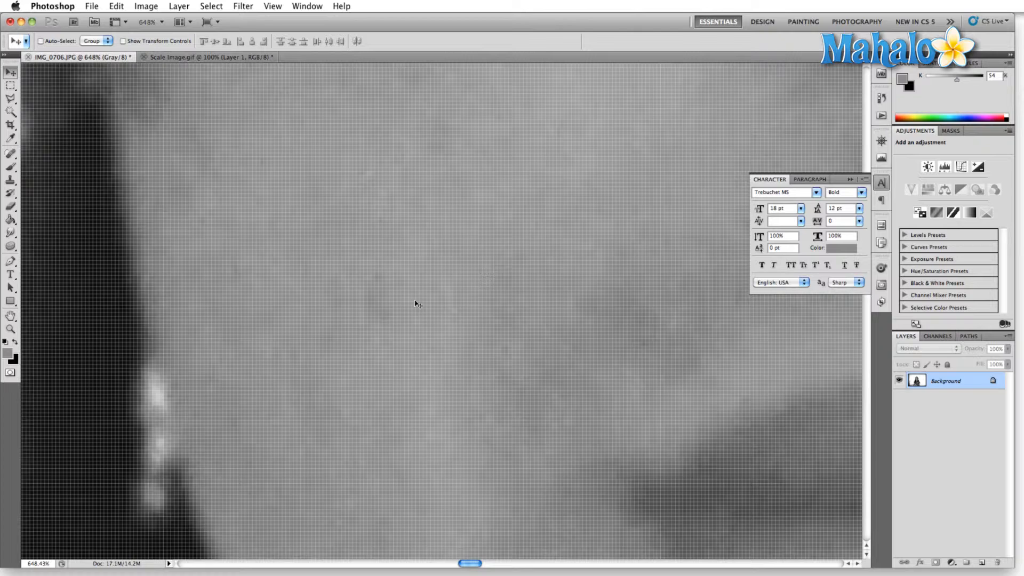
mouse_move(415, 305)
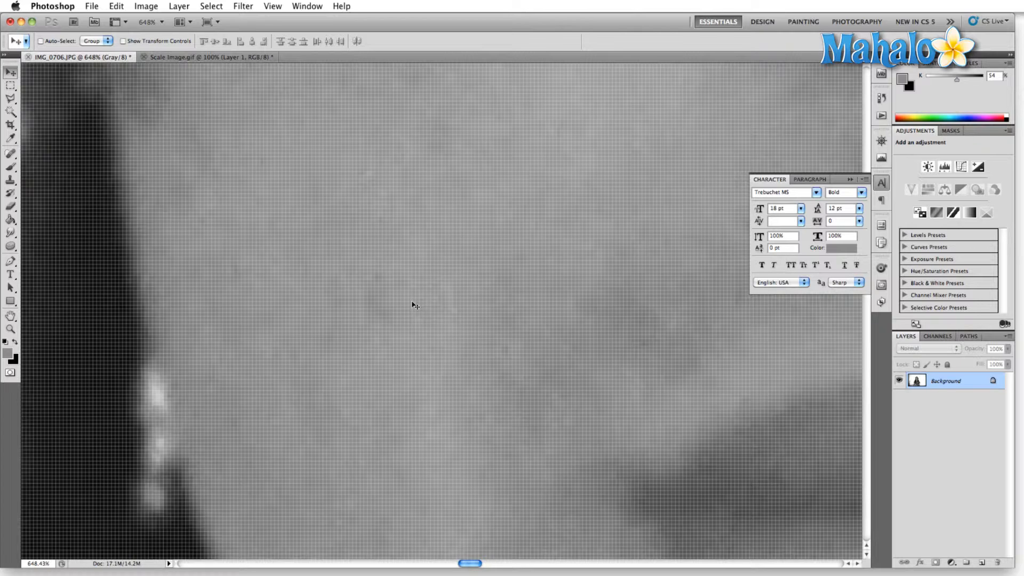
mouse_move(28, 345)
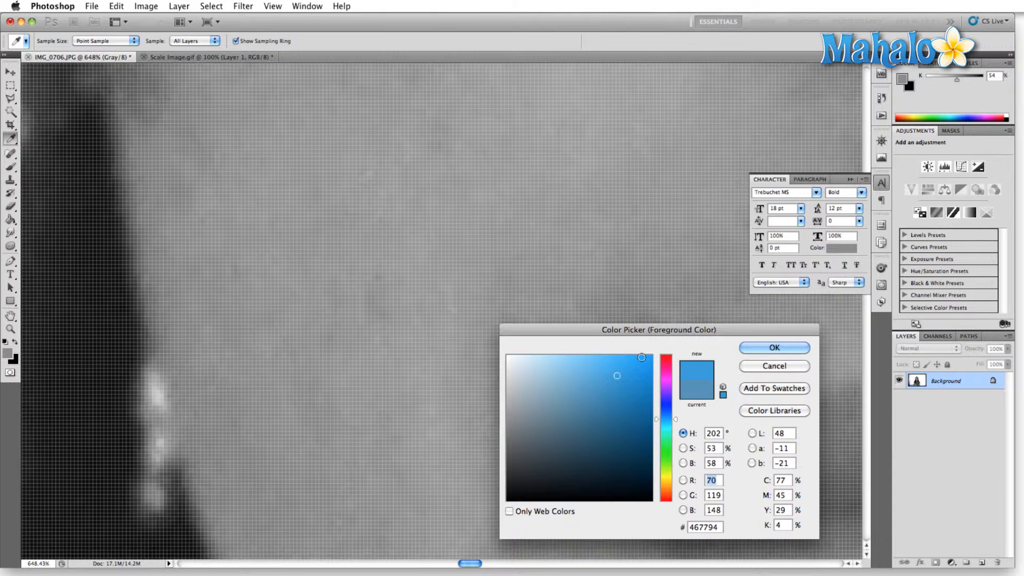
left_click(773, 346)
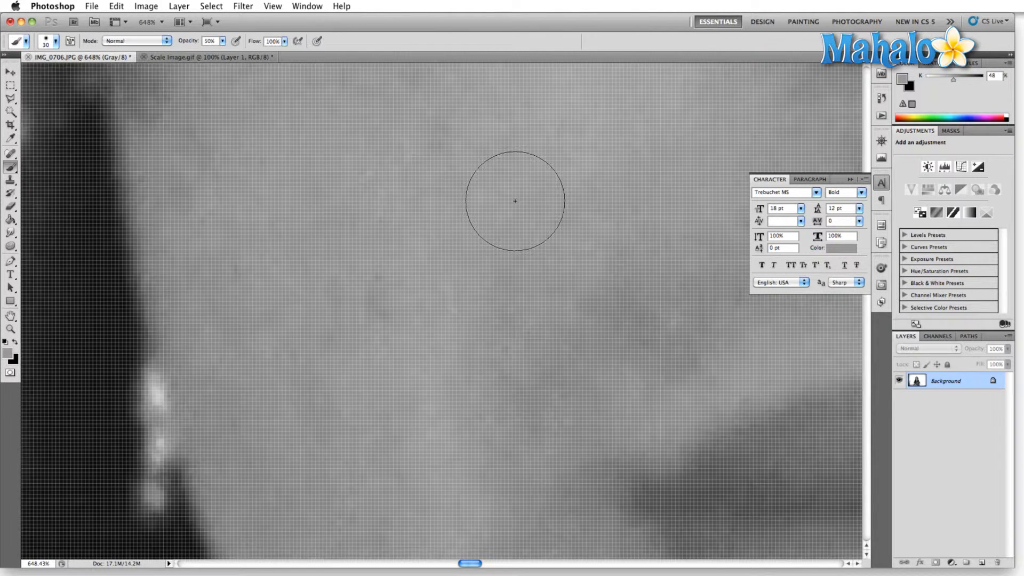
mouse_move(661, 401)
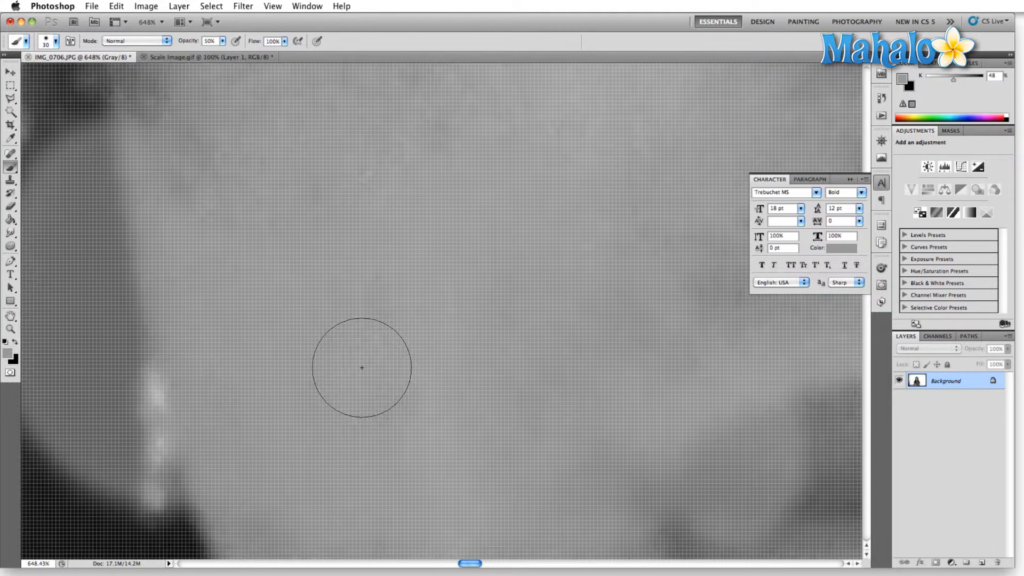
left_click(146, 6)
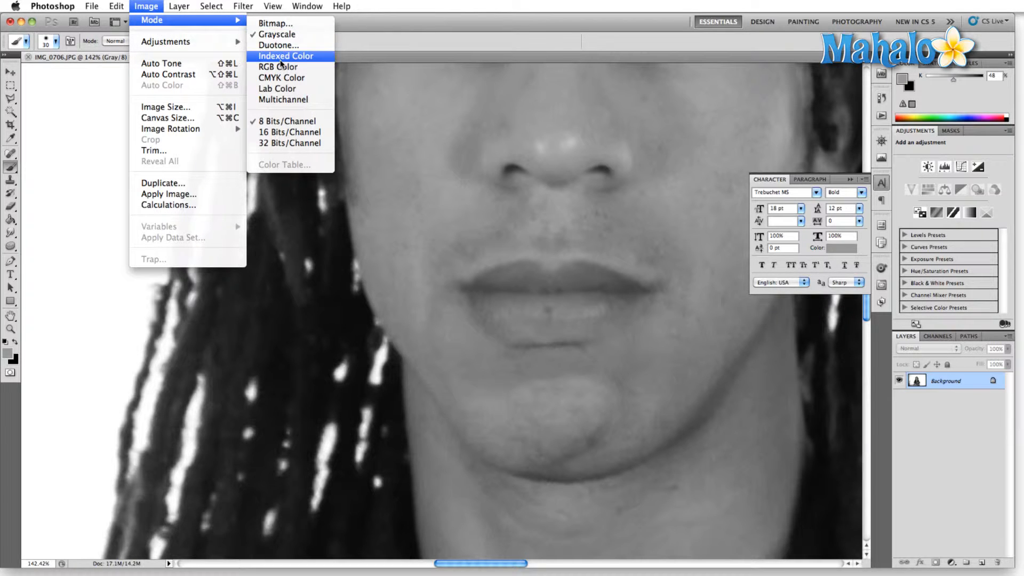
Step: Convert the portrait photo to RGB Color mode
left_click(278, 67)
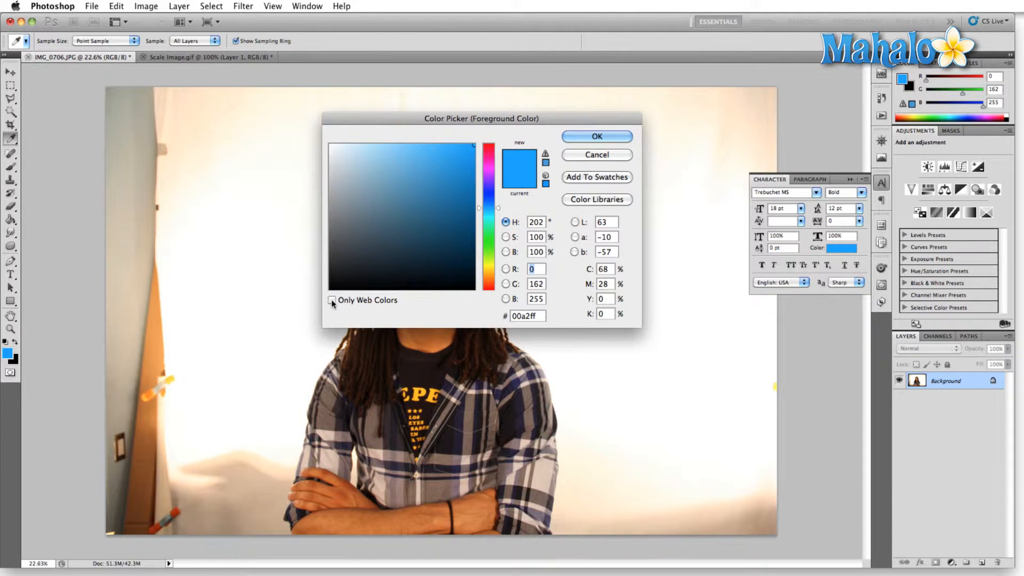
left_click(331, 299)
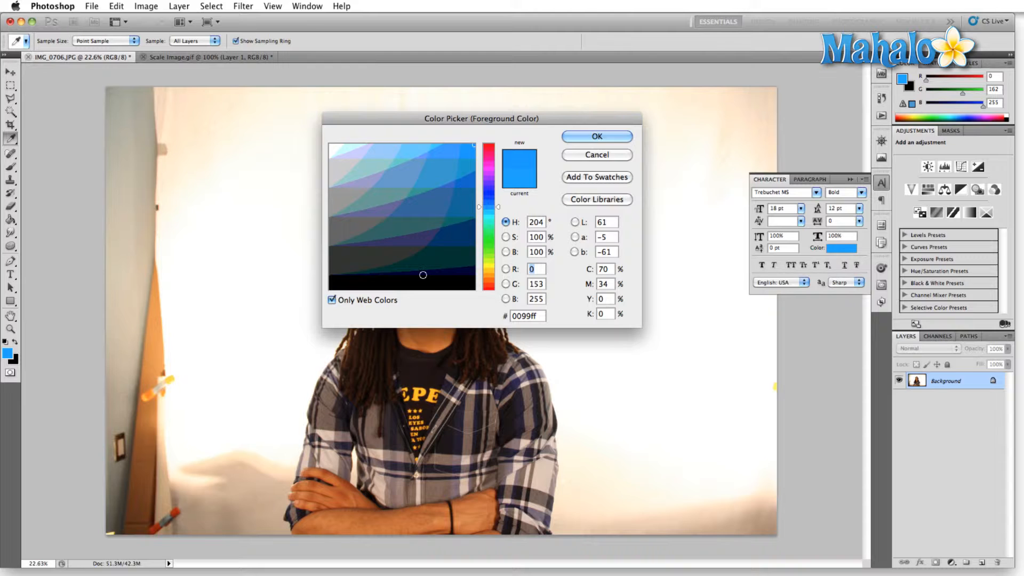
left_click(449, 157)
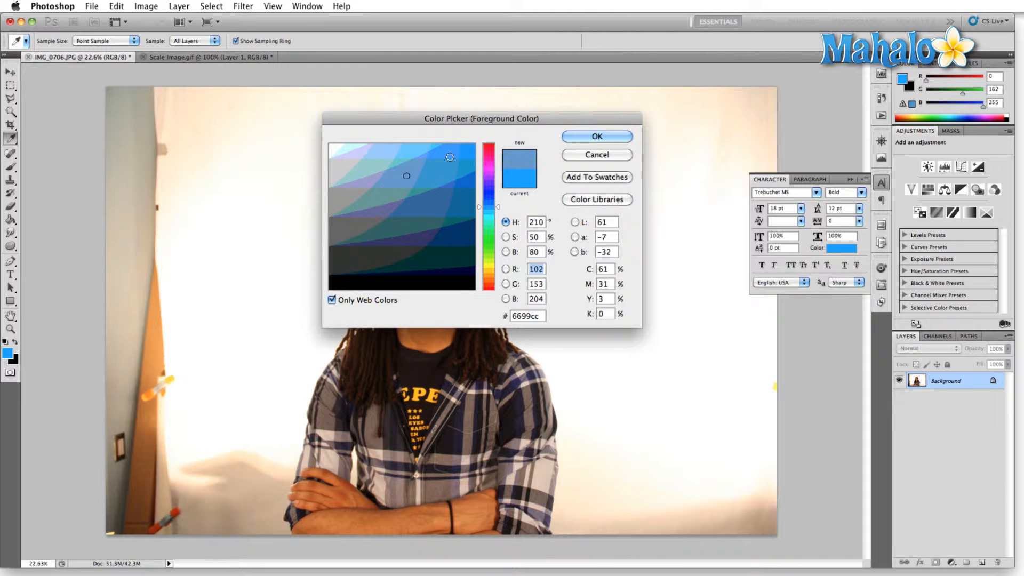
left_click(435, 207)
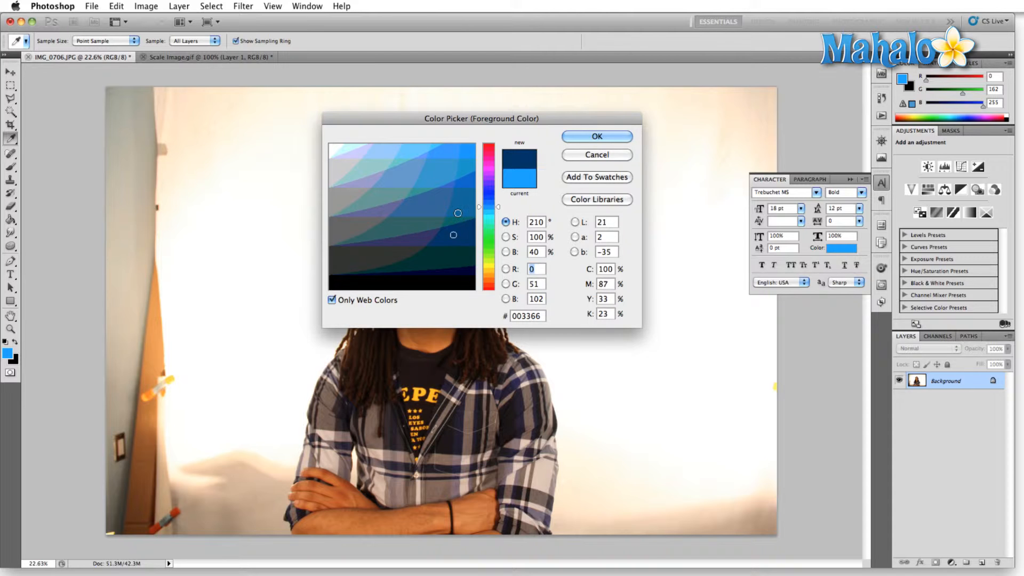
left_click(436, 156)
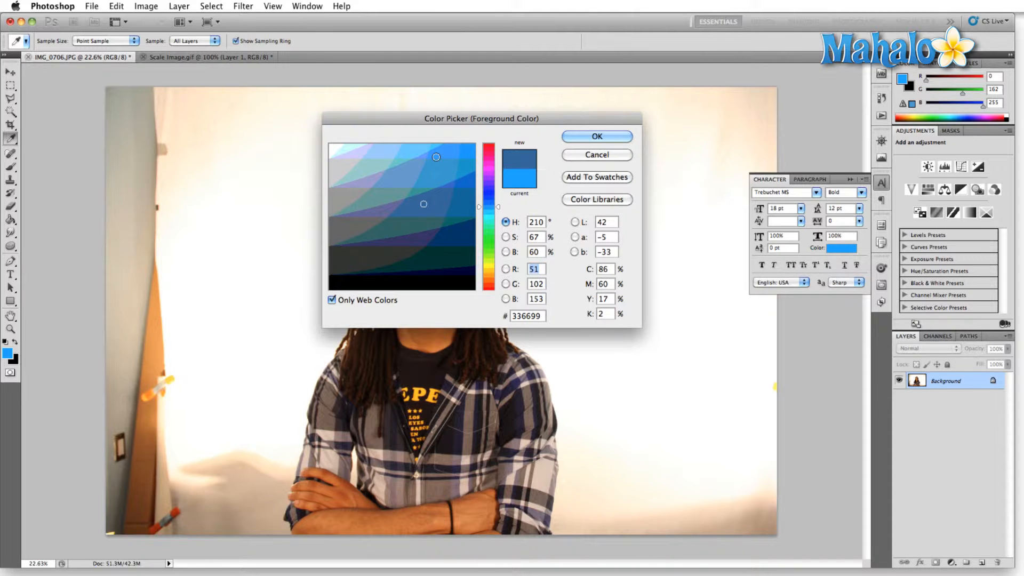
left_click(364, 288)
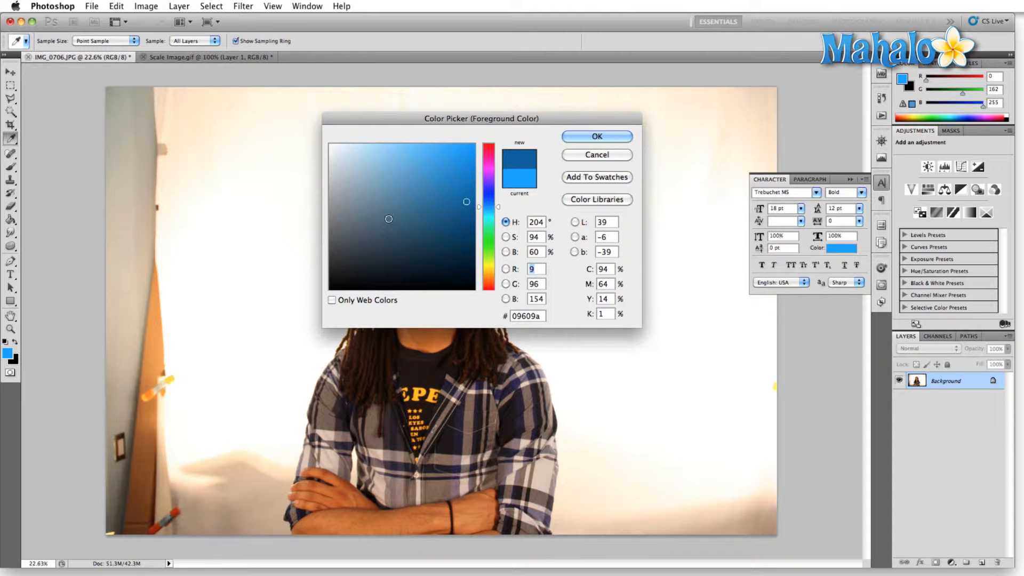
left_click(436, 168)
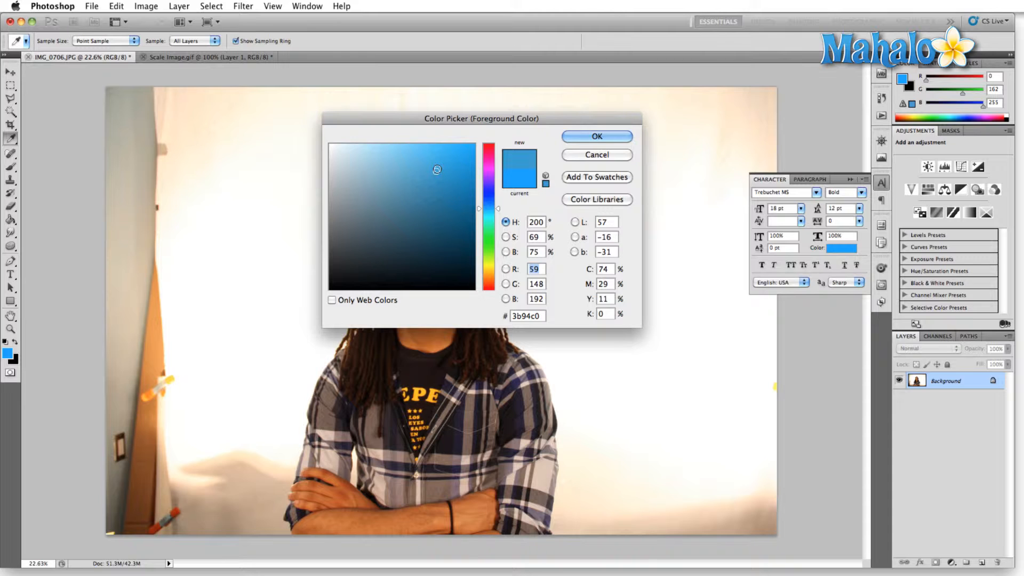
left_click(382, 238)
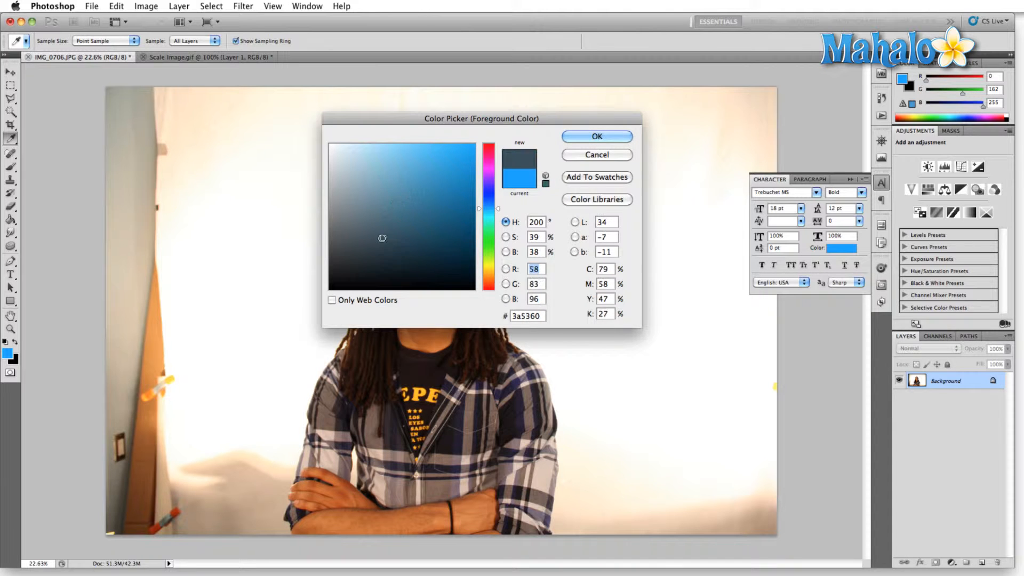
left_click(595, 136)
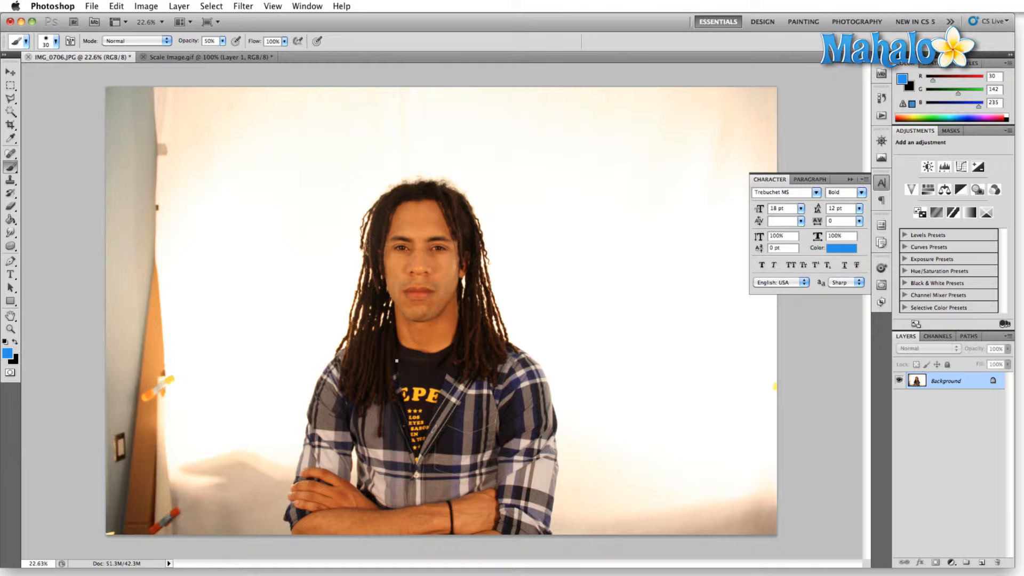
mouse_move(569, 261)
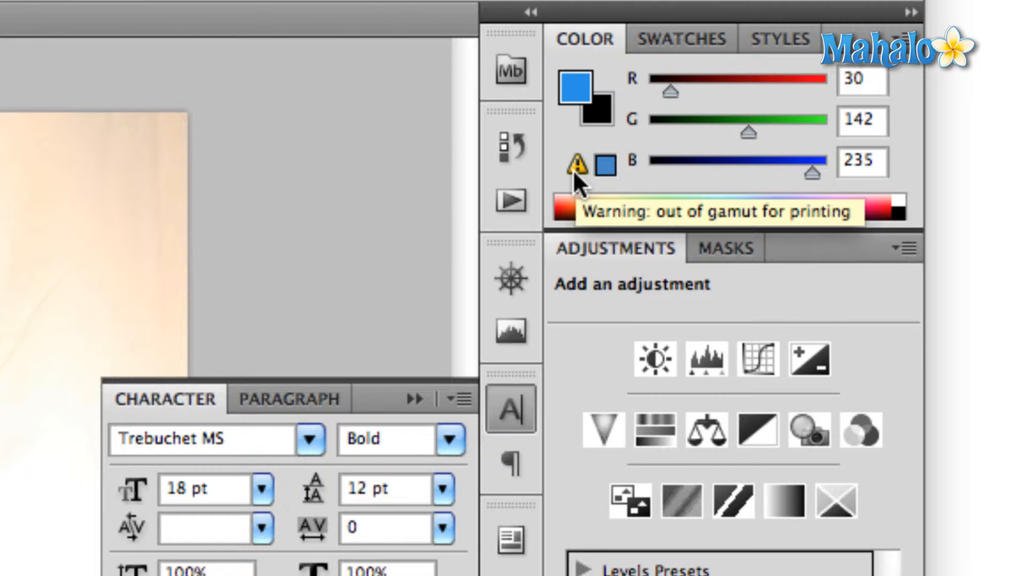
mouse_move(609, 173)
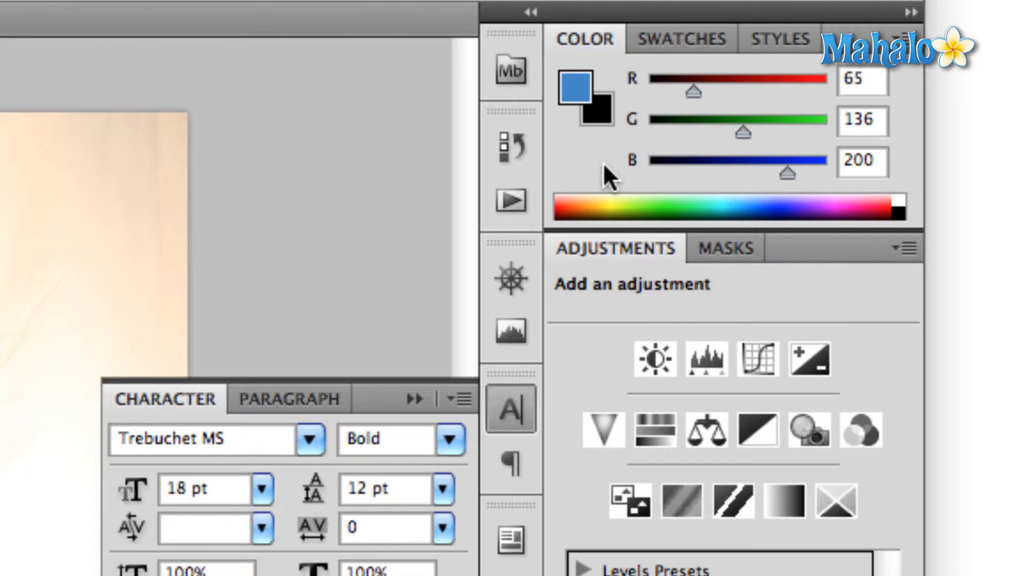
mouse_move(118, 98)
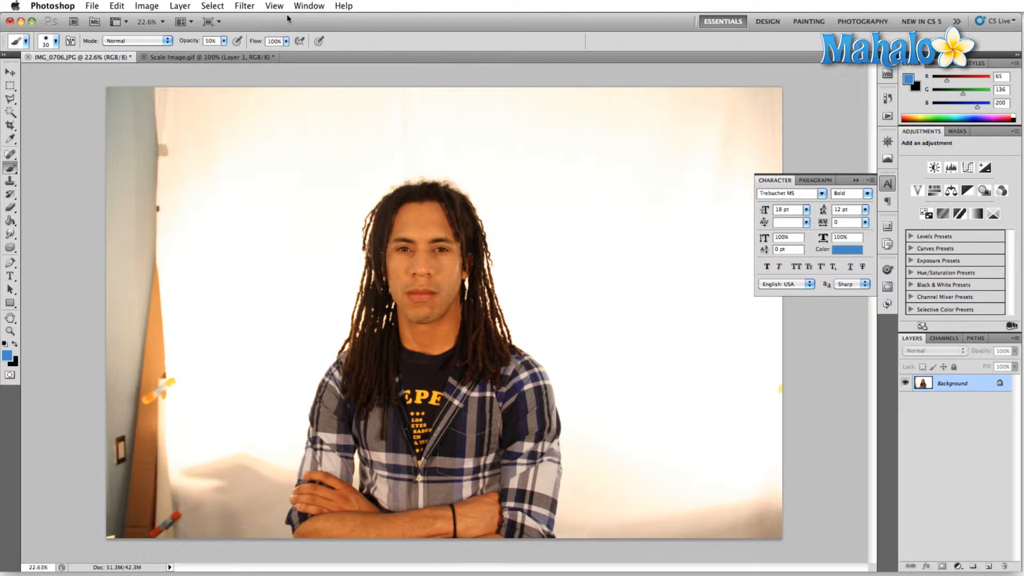
left_click(274, 5)
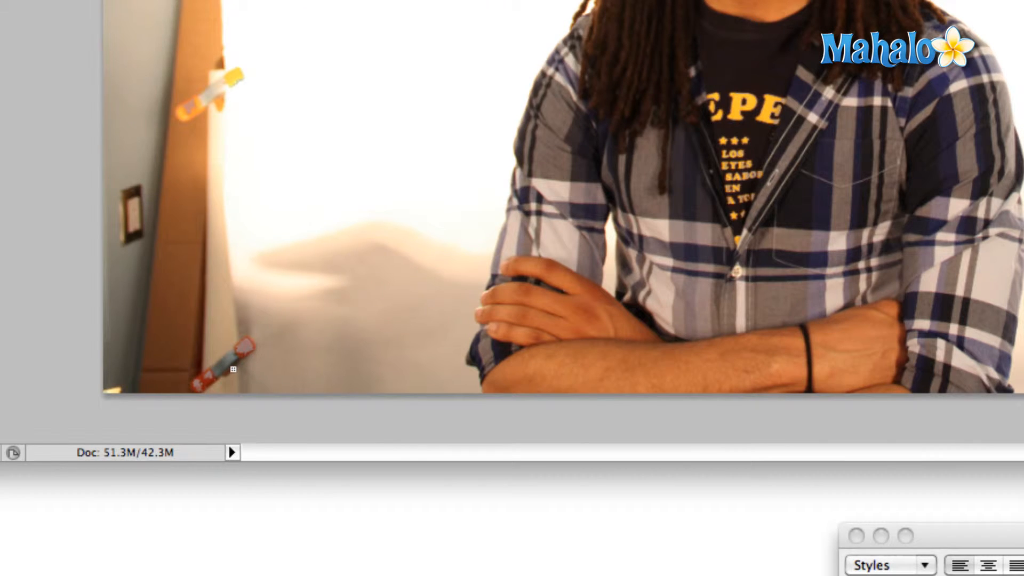
mouse_move(199, 157)
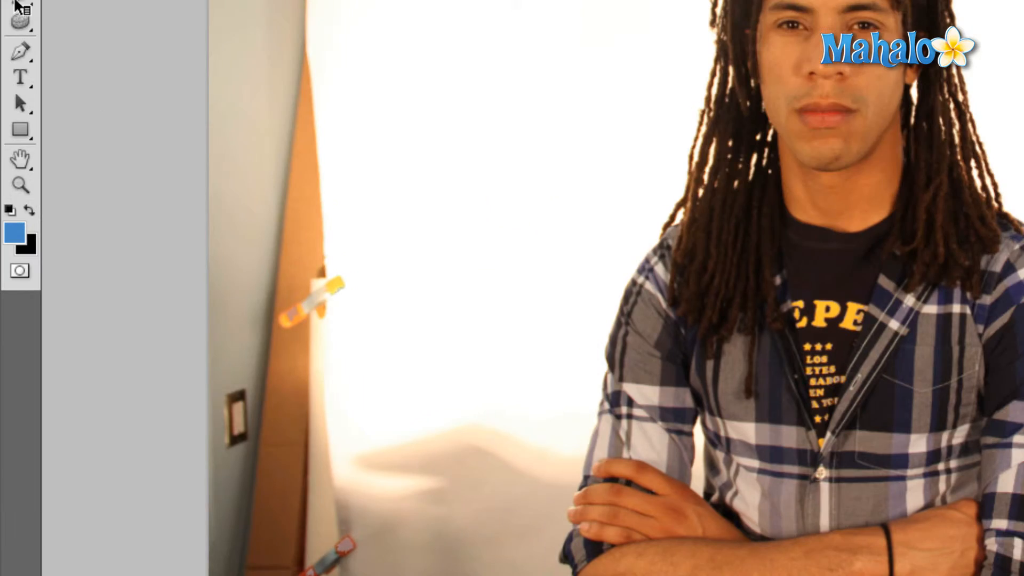
left_click(53, 6)
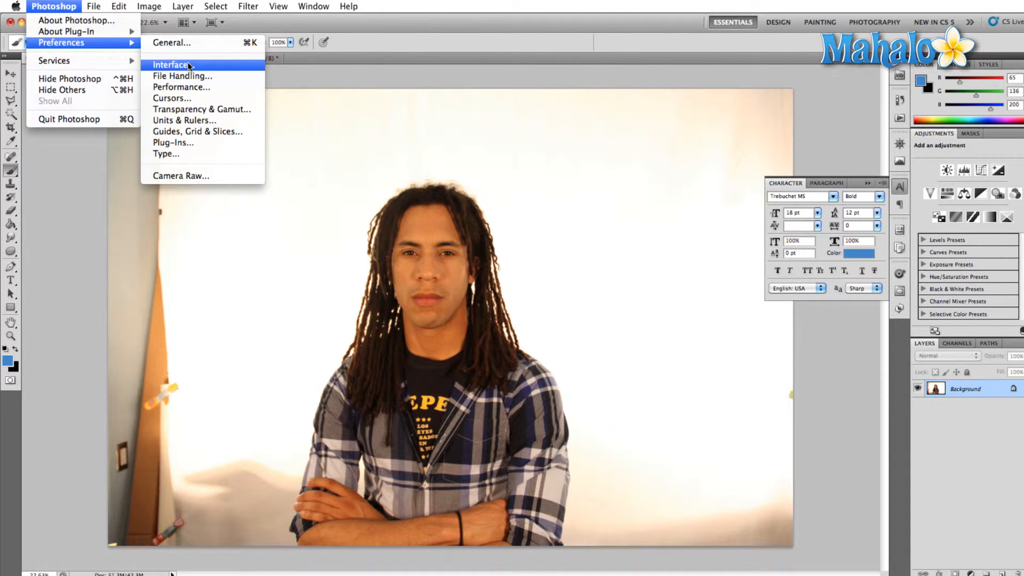
mouse_move(193, 108)
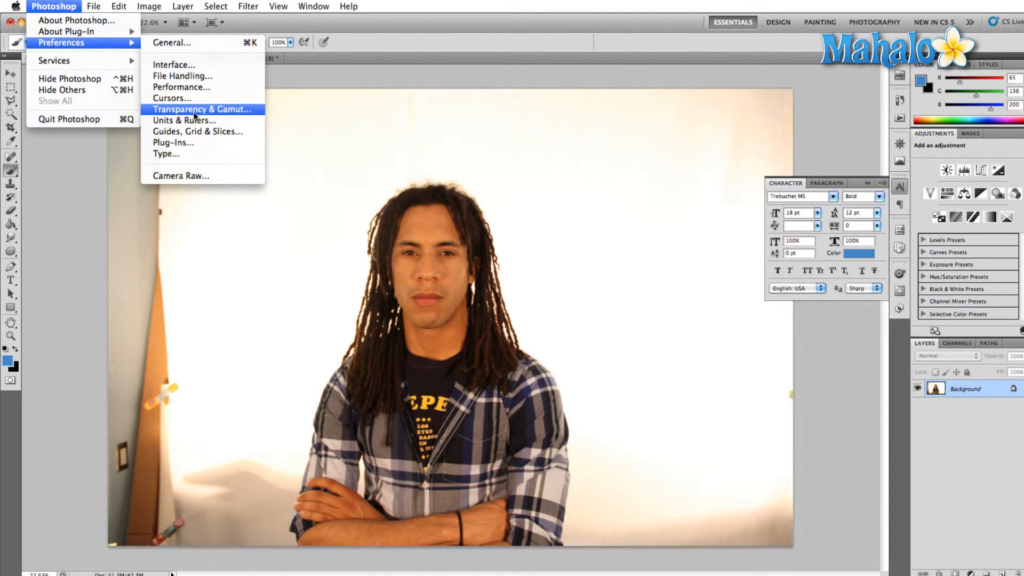
Step: Set the gamut warning colour to pure red (ff0000) in Transparency & Gamut preferences
left_click(201, 109)
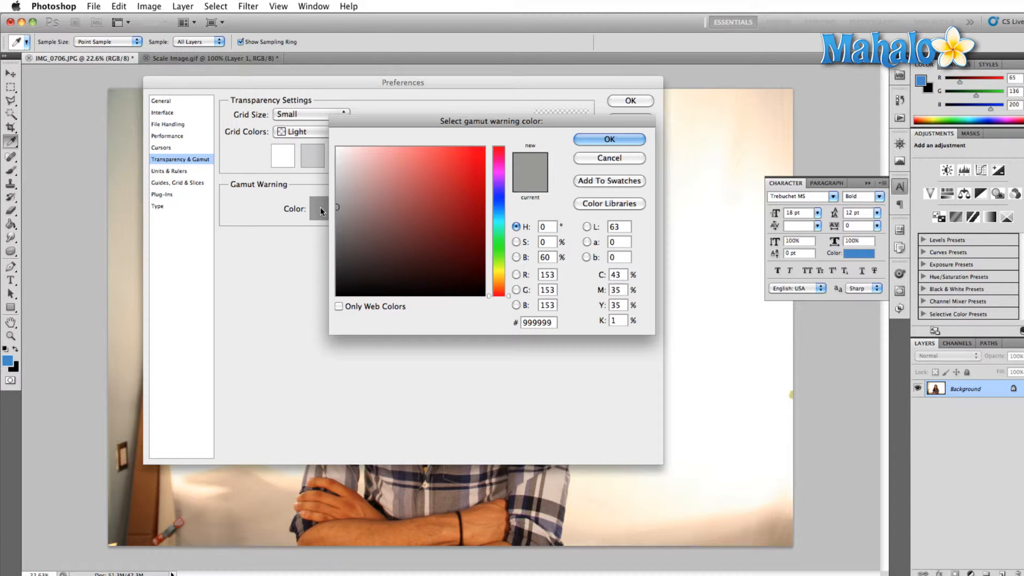
left_click(483, 148)
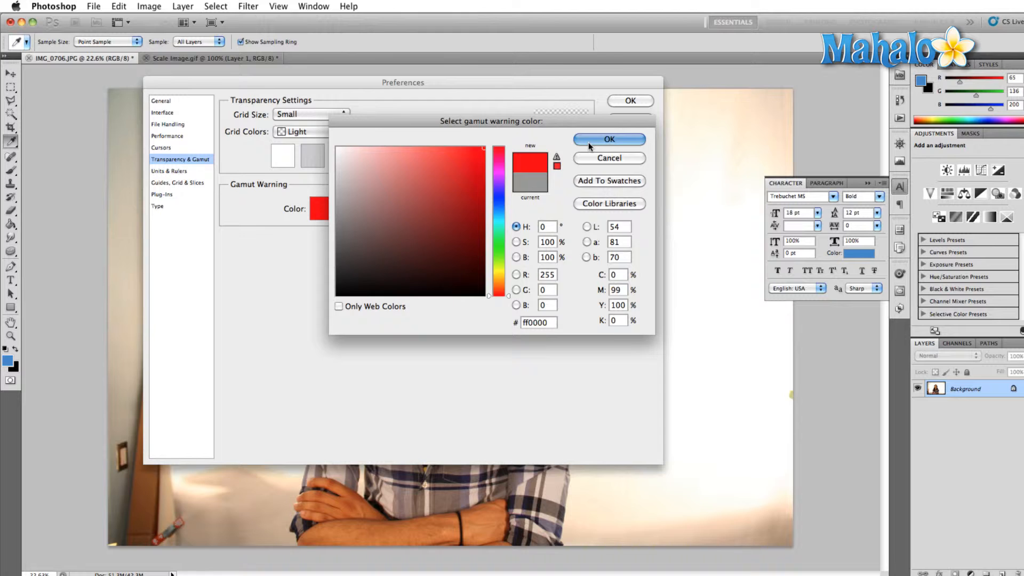
left_click(608, 139)
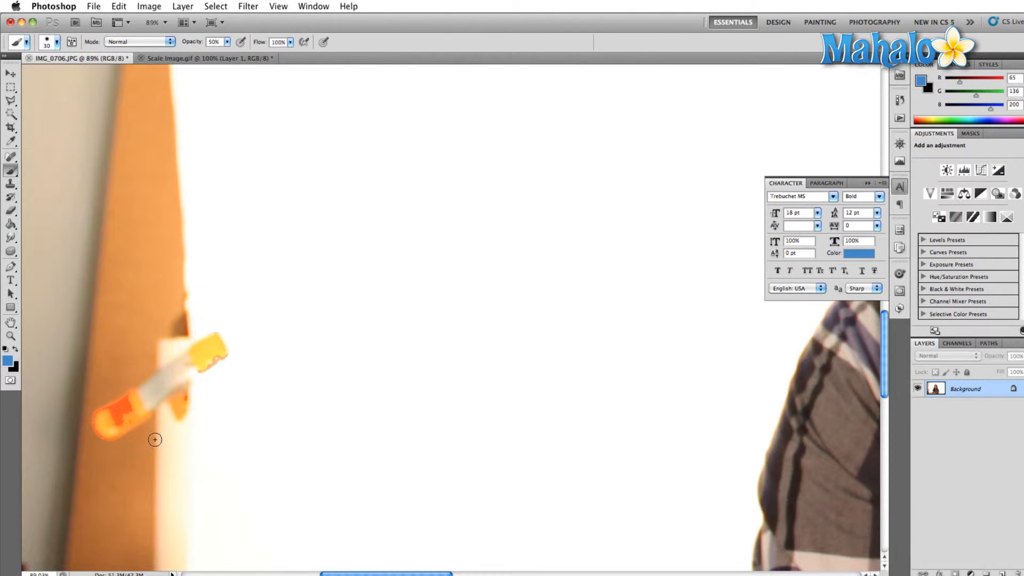
mouse_move(98, 494)
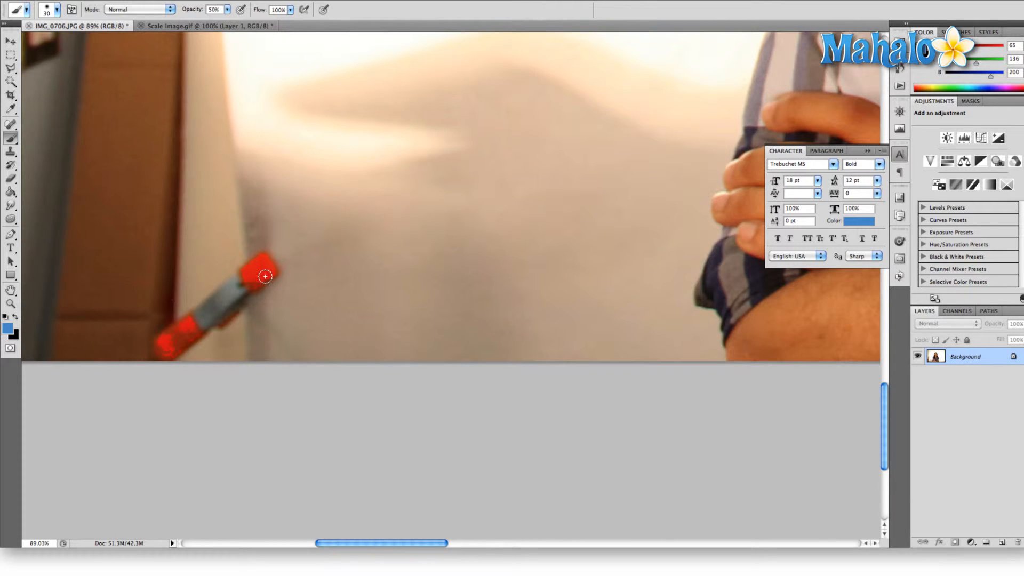
mouse_move(176, 387)
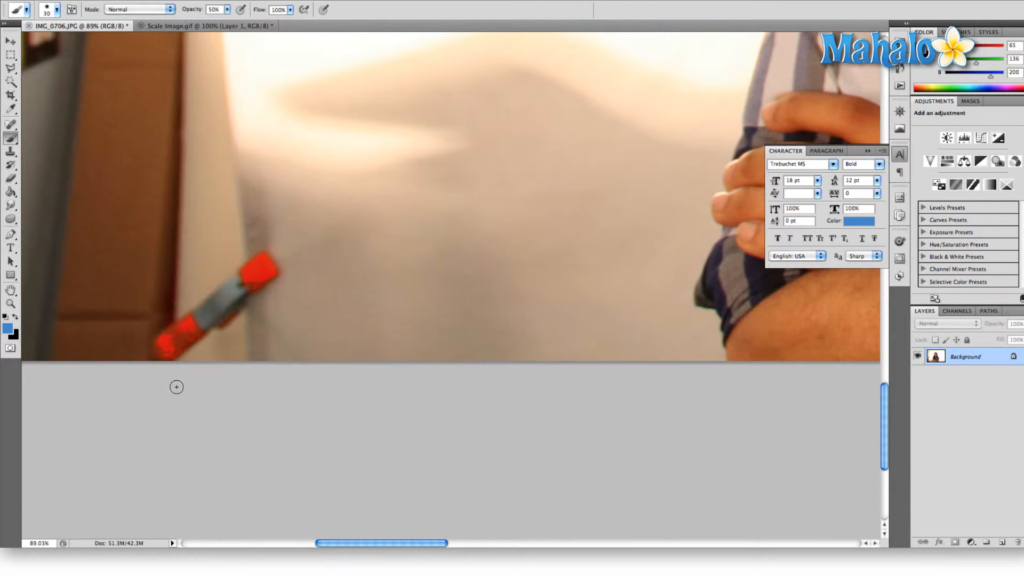
mouse_move(187, 253)
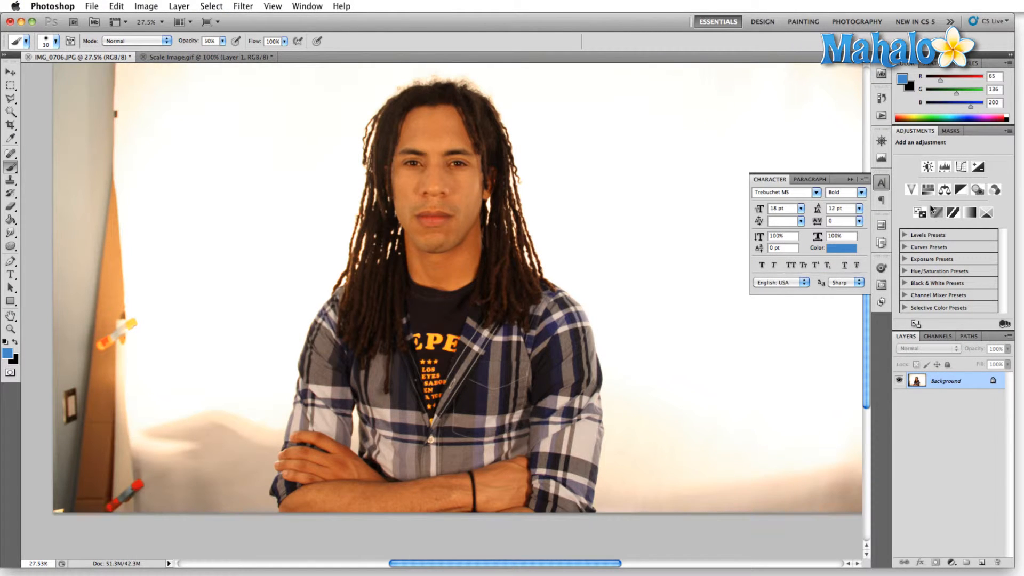
Step: Add a Hue/Saturation adjustment layer above the portrait
left_click(928, 189)
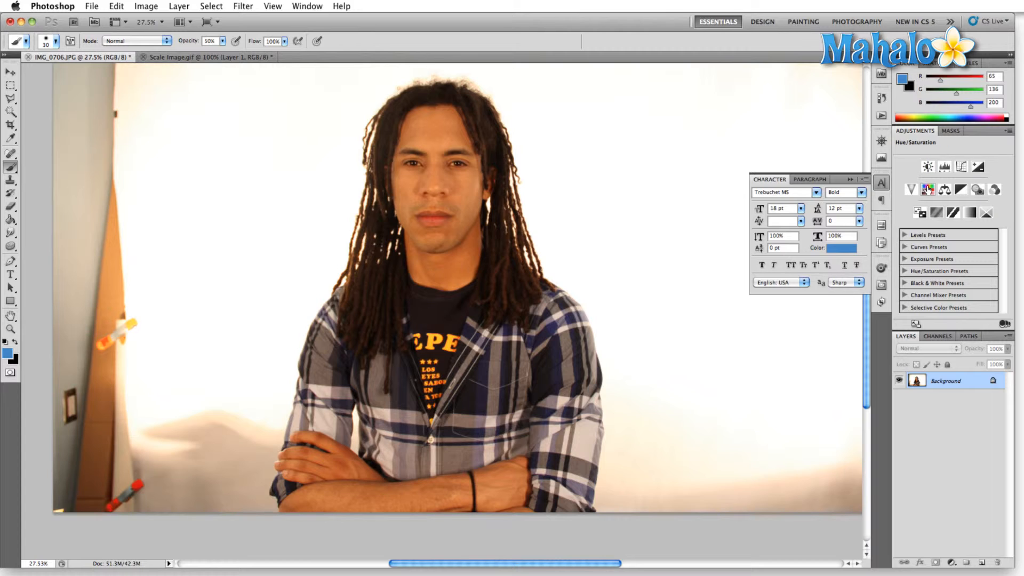
mouse_move(928, 189)
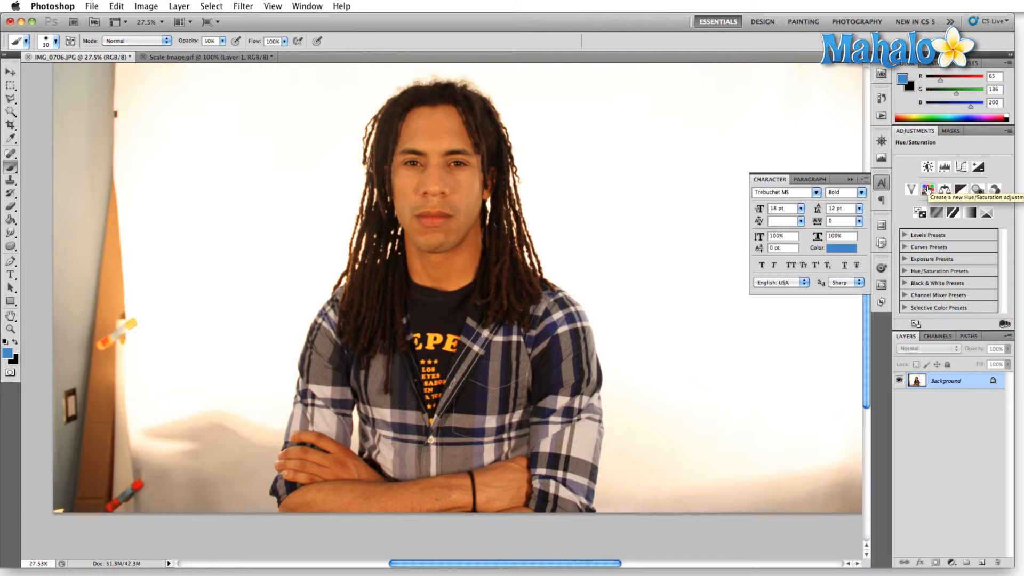
left_click(932, 189)
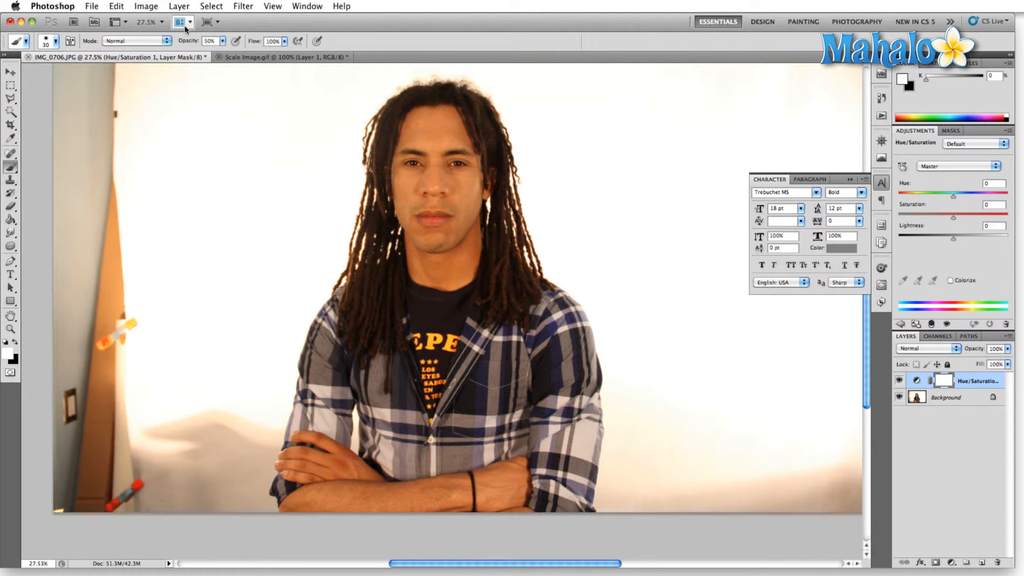
left_click(146, 6)
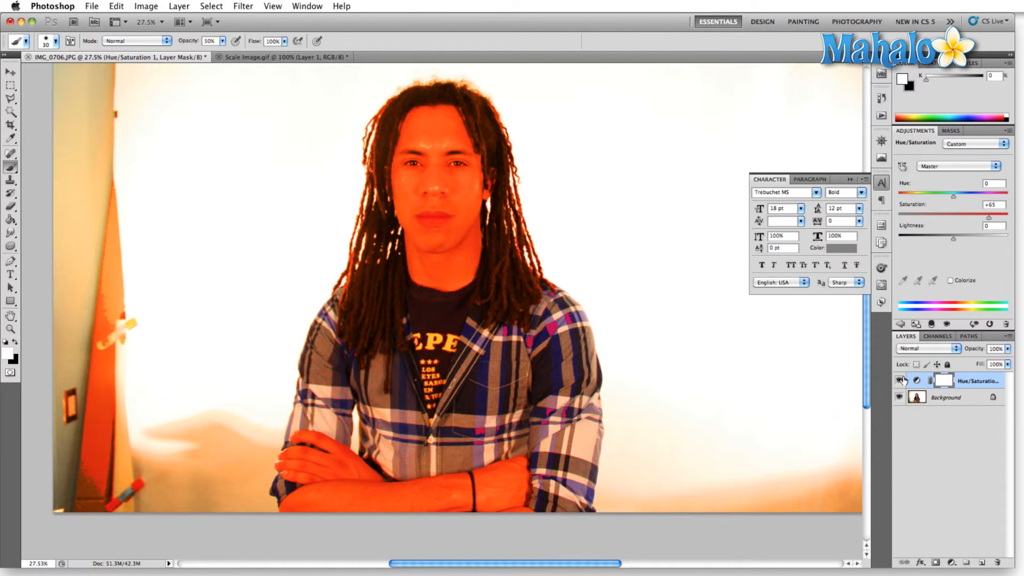
Step: Toggle the adjustment layer's visibility to compare, leaving saturation at +1
left_click(900, 381)
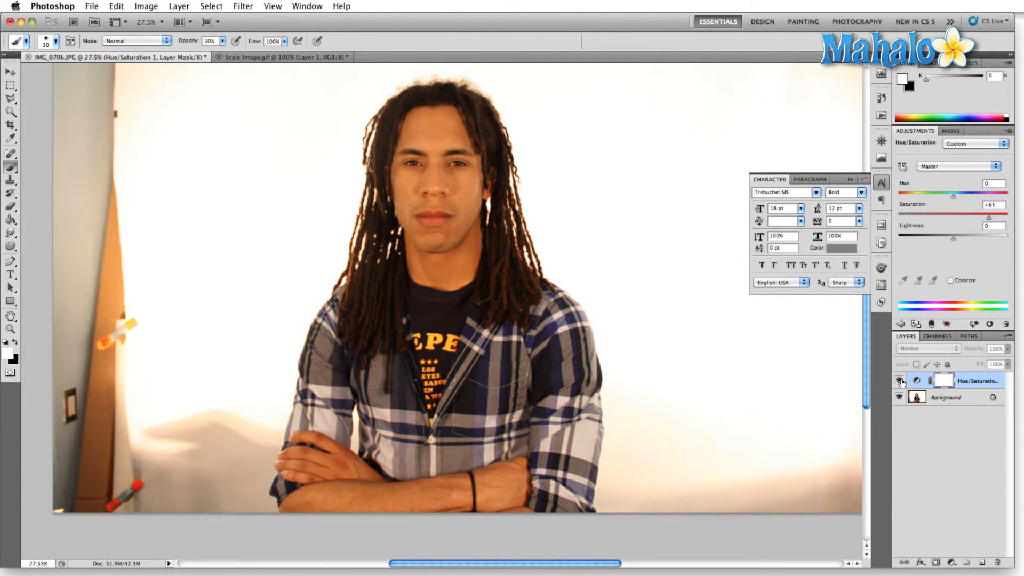
left_click(899, 381)
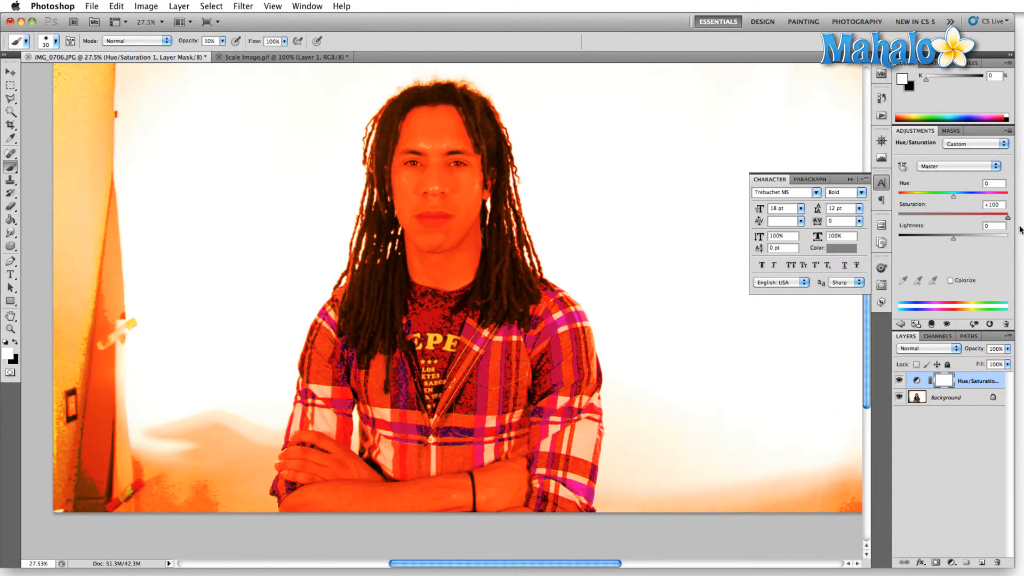
mouse_move(1002, 222)
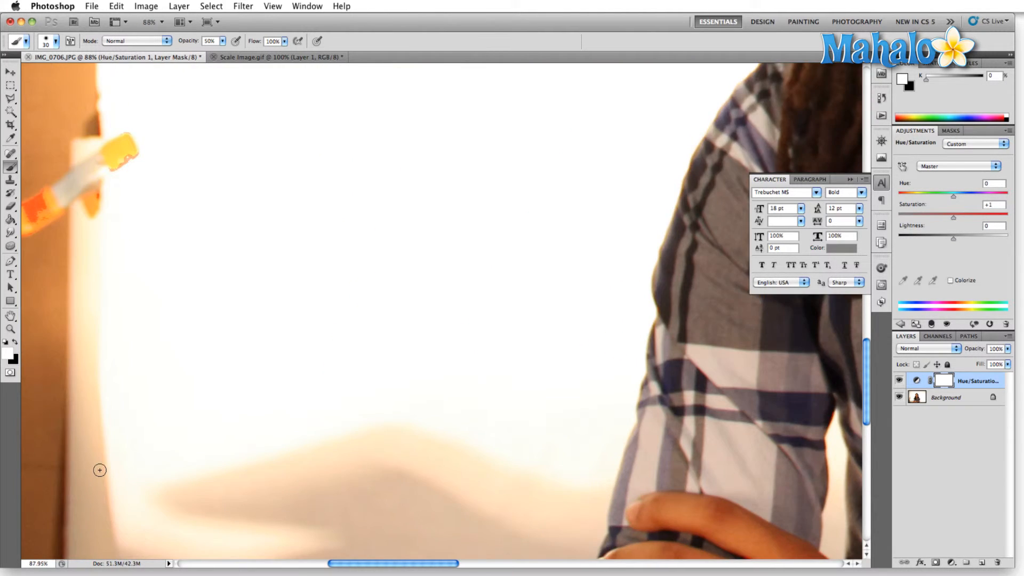
scroll("down", 3)
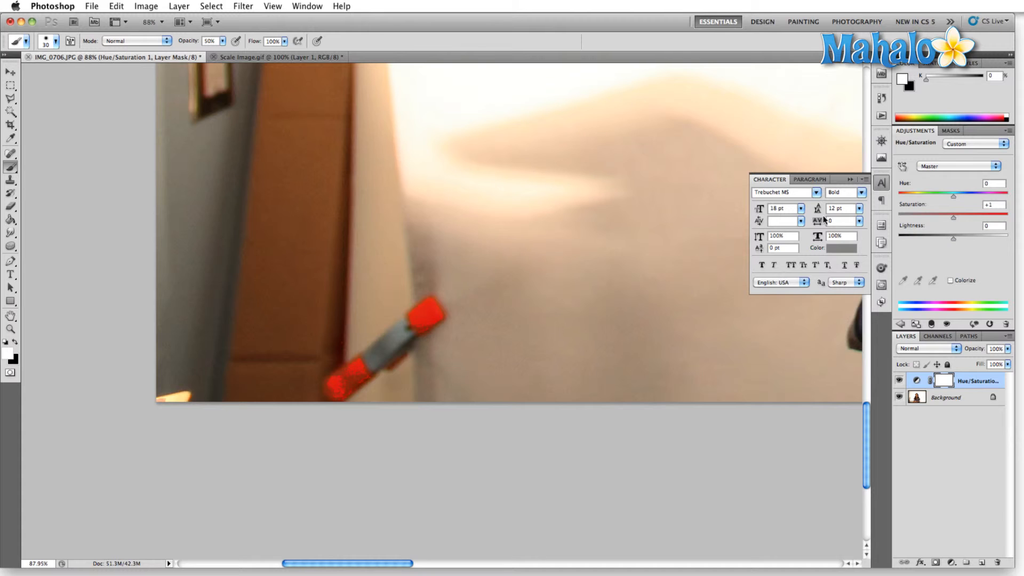